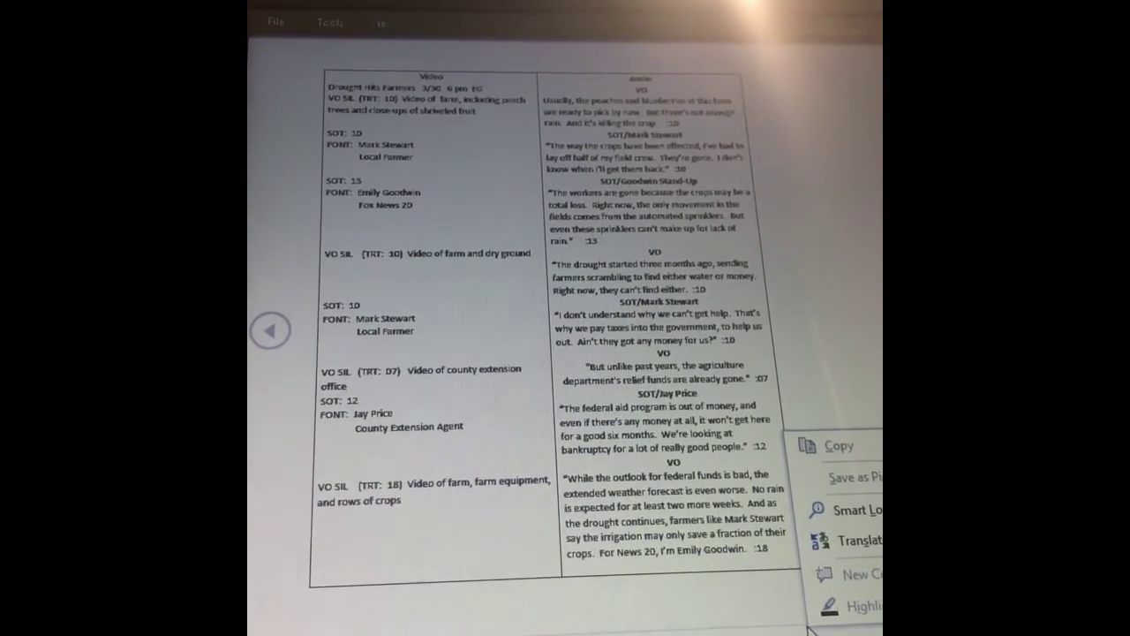
scroll(down, 3)
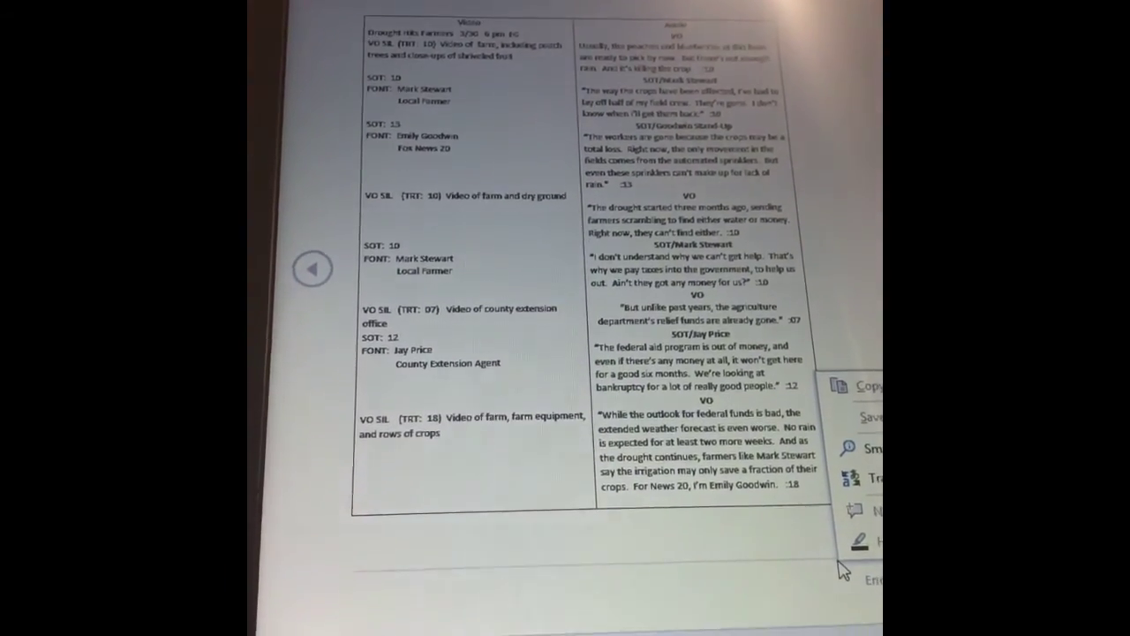
scroll(down, 3)
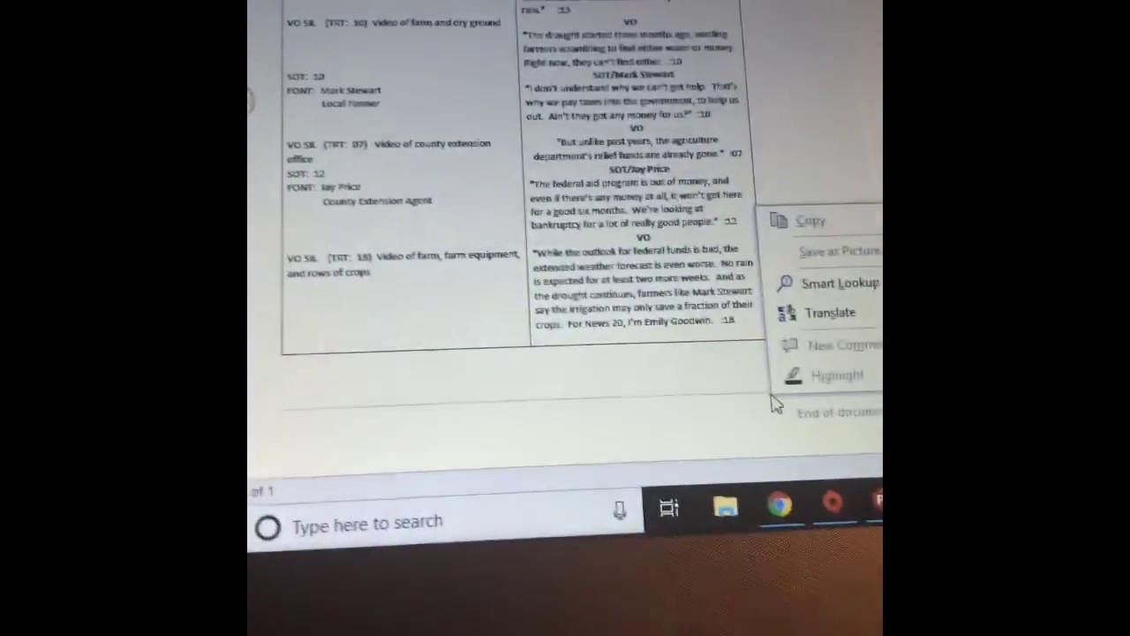